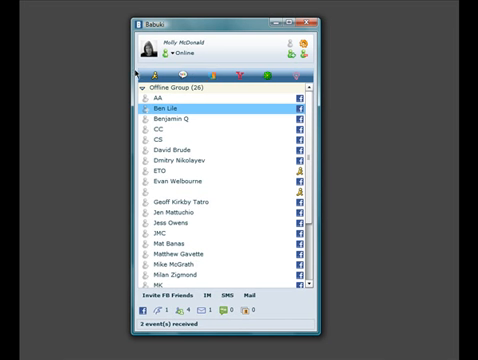
mouse_move(122, 72)
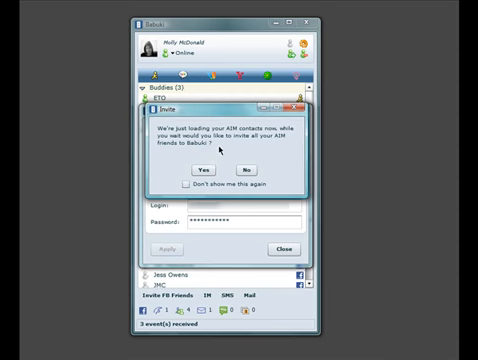
Answer the prompt offering to invite all XMPP friends to Babuki
click(250, 168)
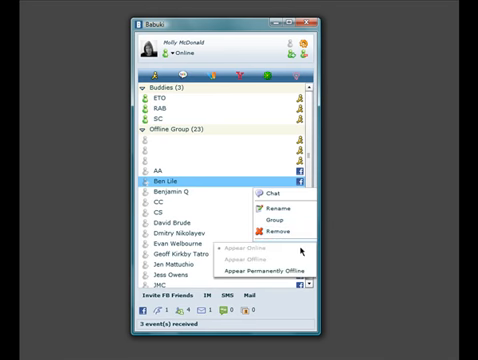
mouse_move(280, 268)
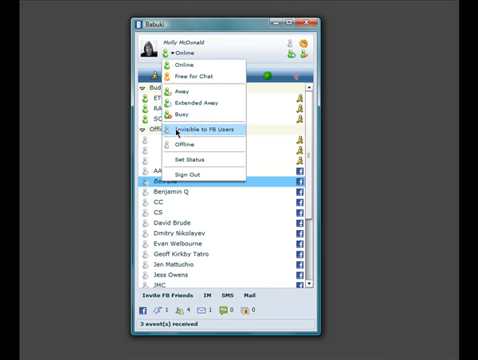
mouse_move(228, 136)
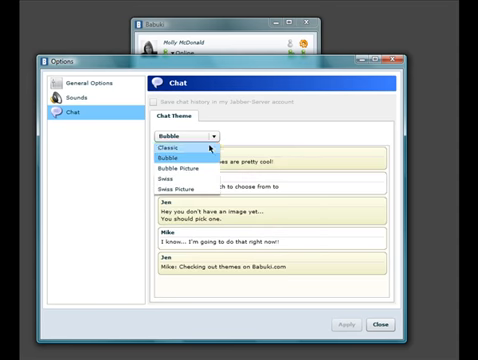
Choose the Radio chat theme in place of Bubble
click(176, 180)
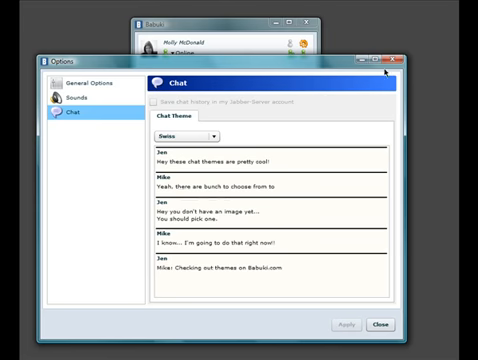